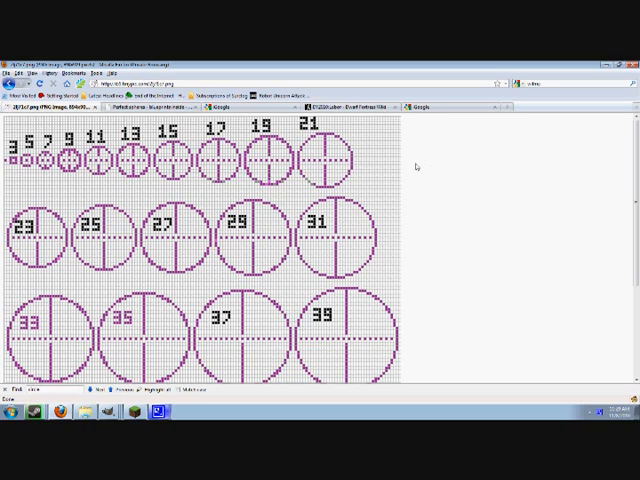
mouse_move(384, 204)
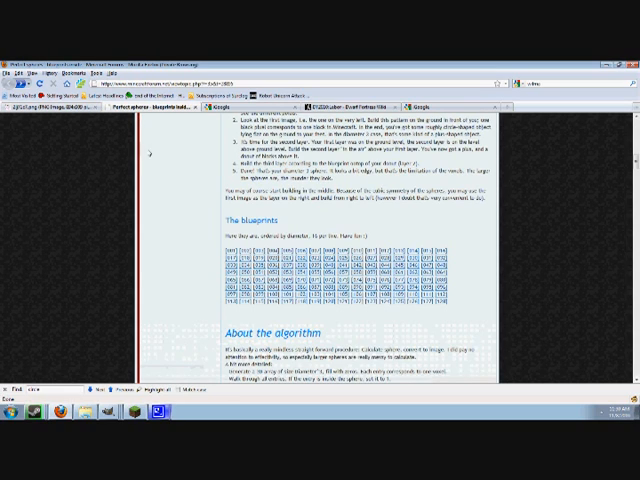
Scroll through the article's 'How to use them' section down to the sphere blueprints.
scroll("up", 3)
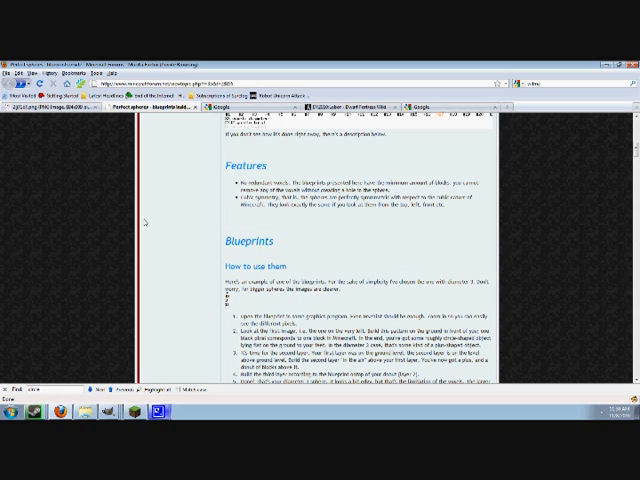
scroll("down", 3)
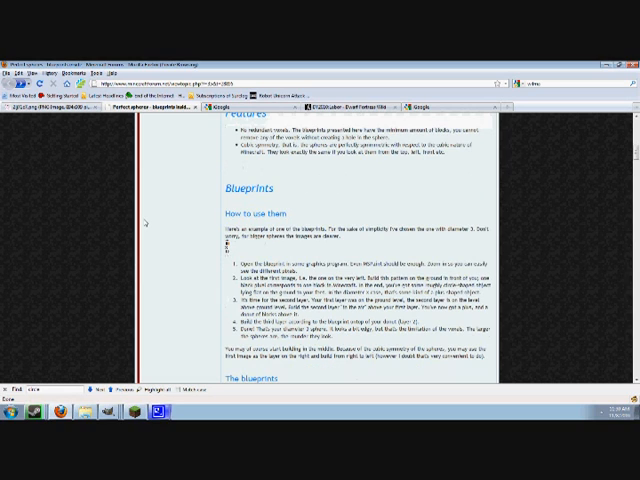
scroll("down", 3)
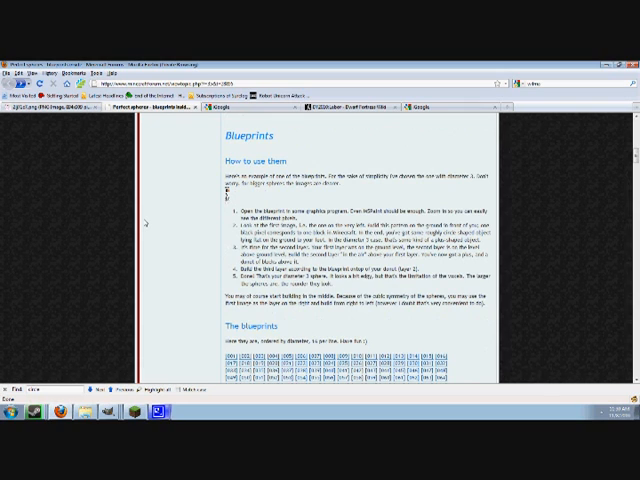
scroll("down", 3)
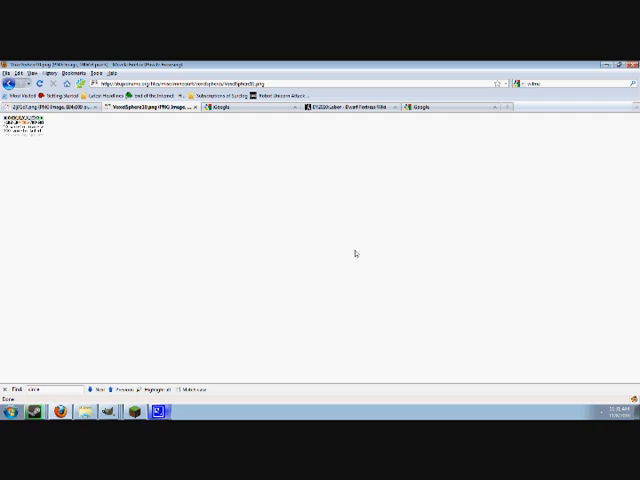
Copy the 10-voxel-diameter sphere blueprint image via its context menu.
right_click(20, 120)
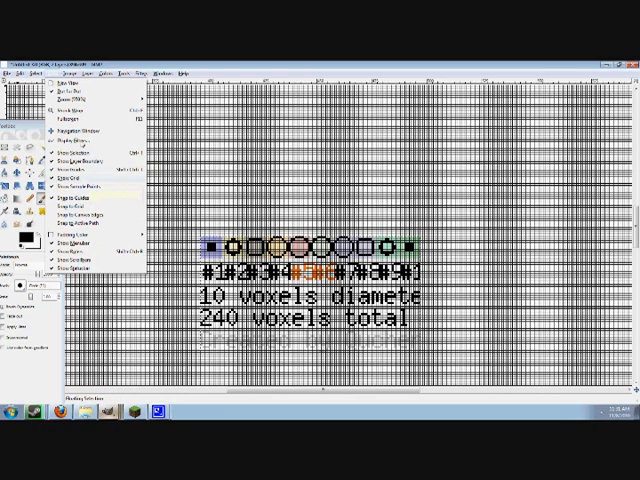
Show the grid over the pasted blueprint and set its spacing to 1x1 pixel.
left_click(88, 72)
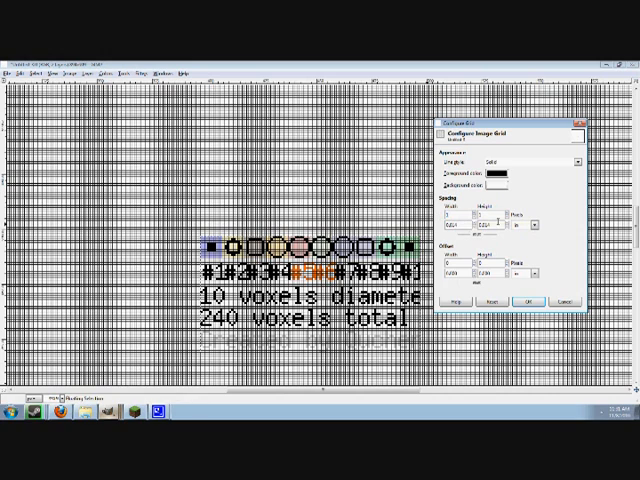
left_click(524, 300)
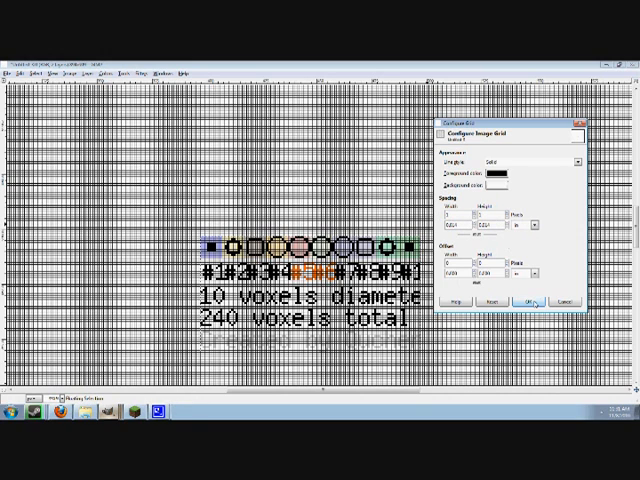
left_click(524, 300)
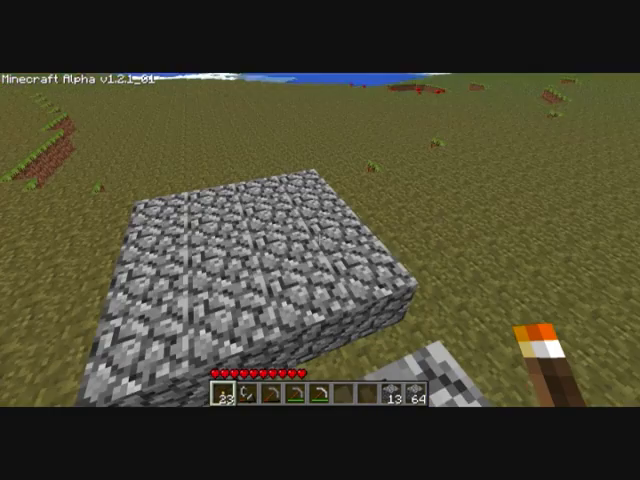
mouse_move(320, 240)
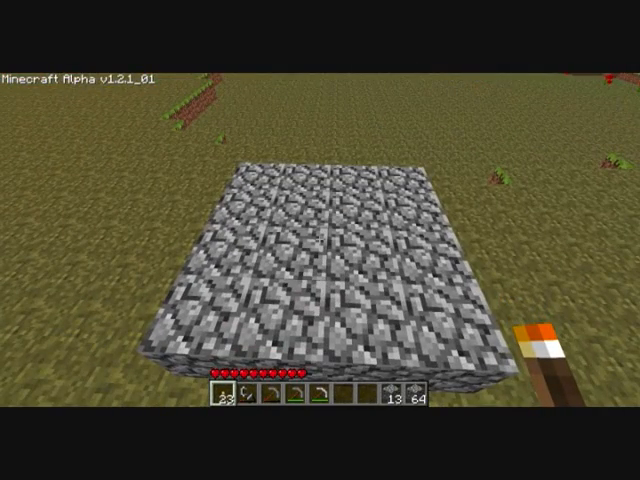
mouse_move(320, 240)
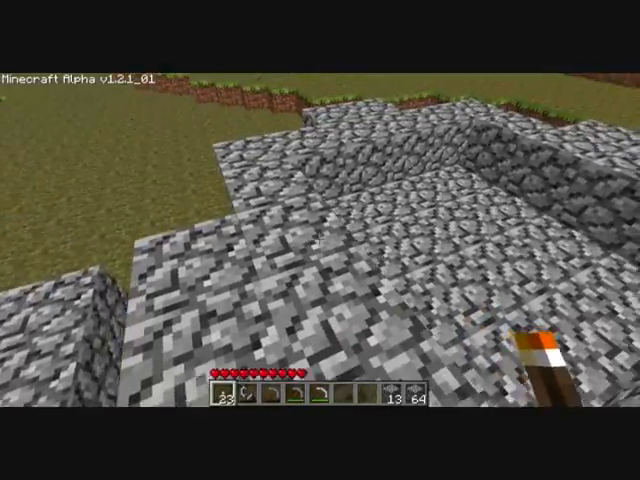
mouse_move(320, 240)
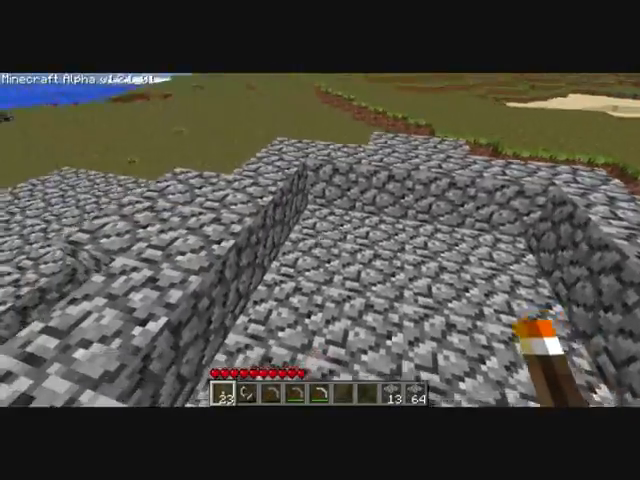
mouse_move(320, 240)
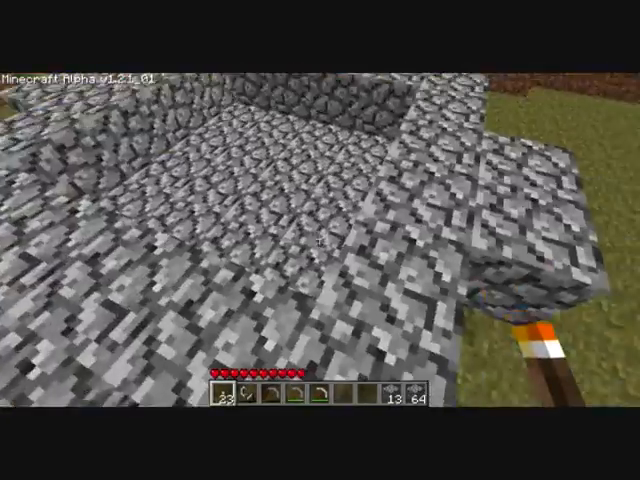
mouse_move(320, 240)
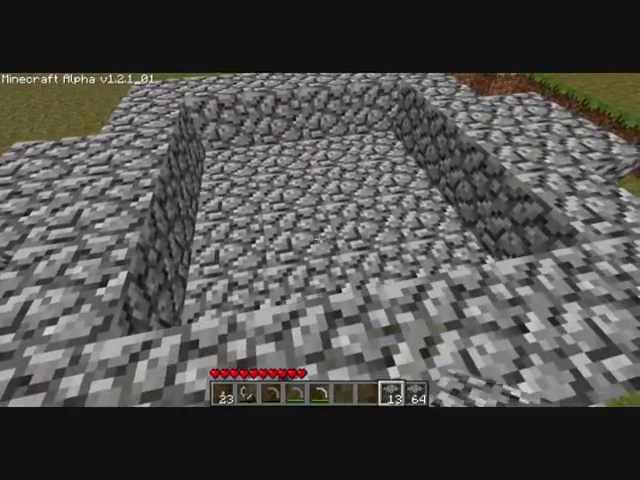
mouse_move(320, 240)
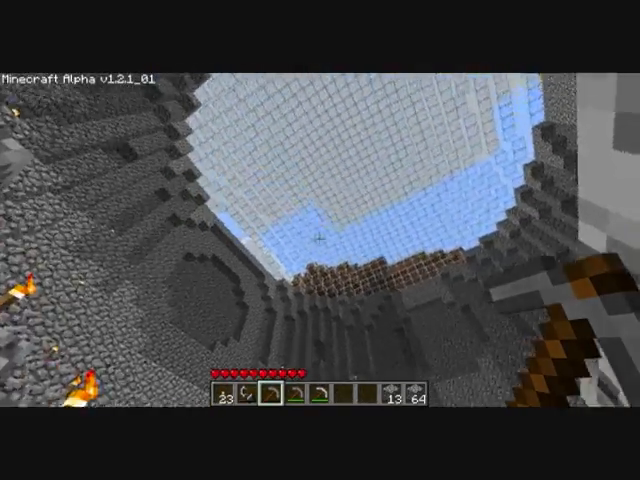
mouse_move(320, 240)
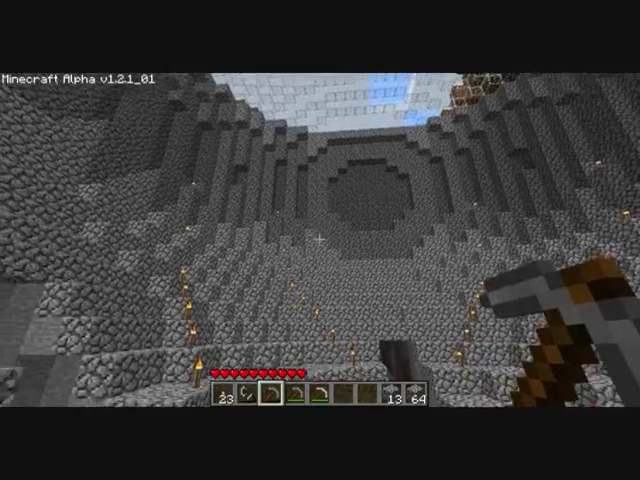
mouse_move(320, 240)
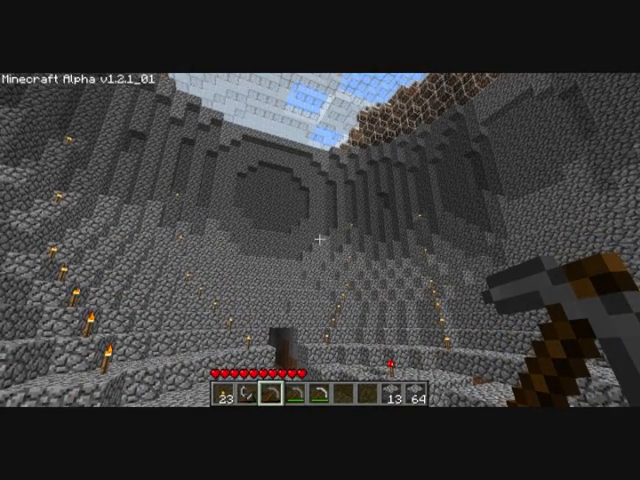
mouse_move(320, 240)
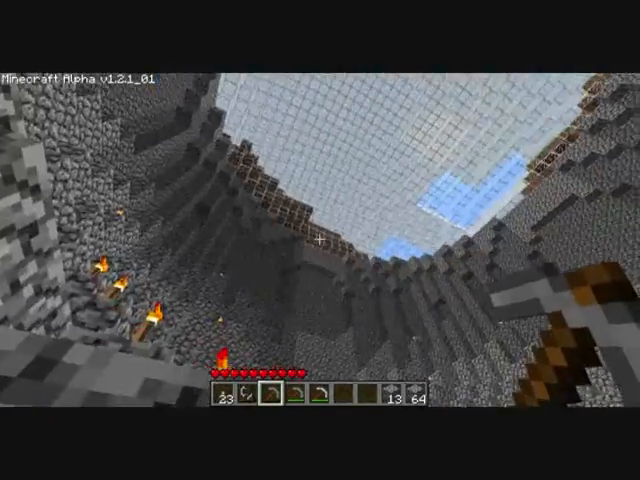
mouse_move(320, 240)
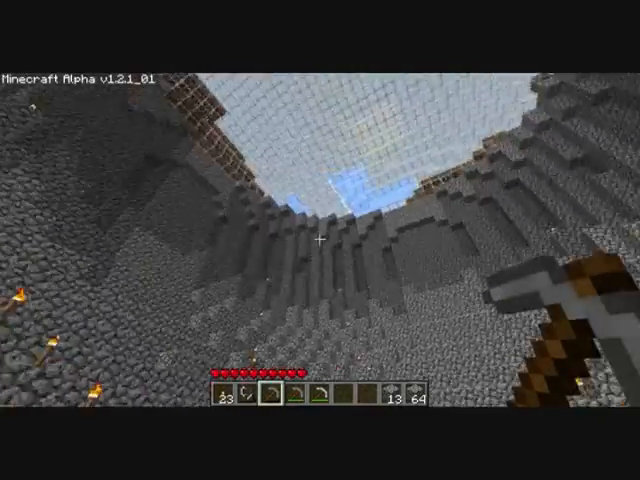
mouse_move(320, 240)
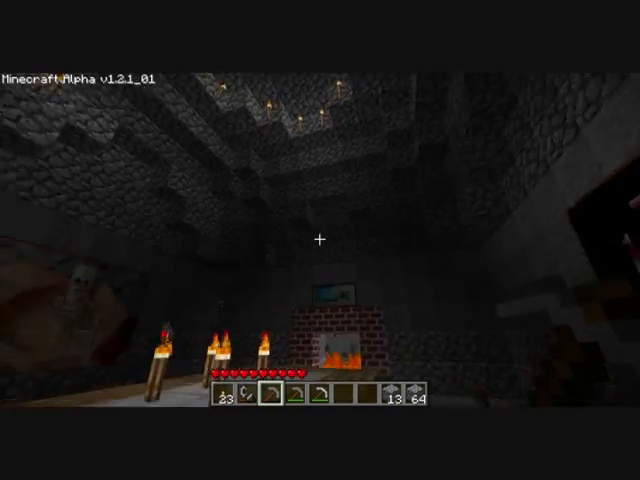
mouse_move(320, 240)
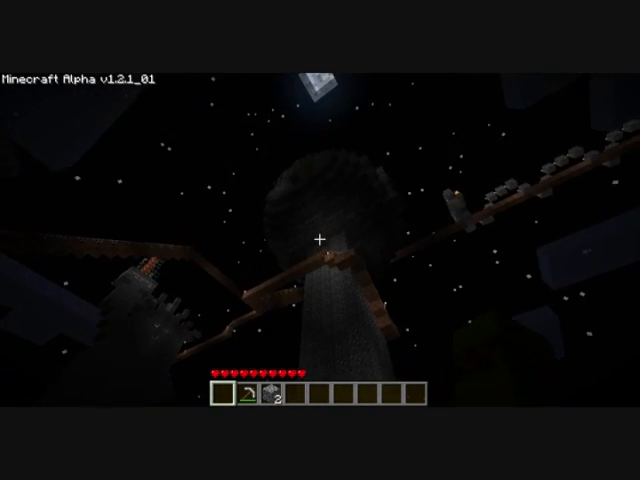
mouse_move(320, 240)
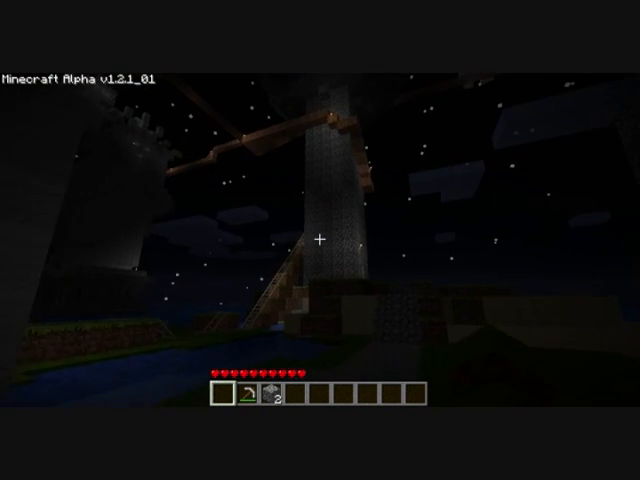
mouse_move(320, 240)
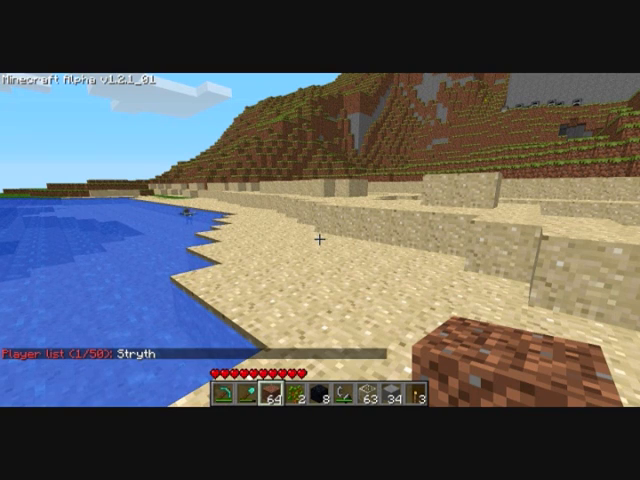
mouse_move(320, 240)
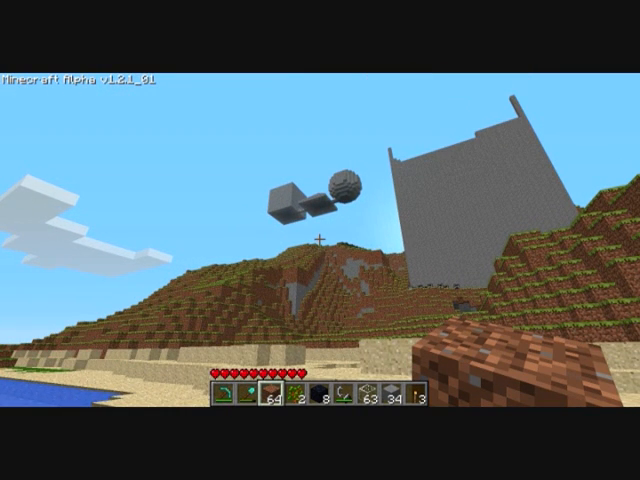
mouse_move(320, 240)
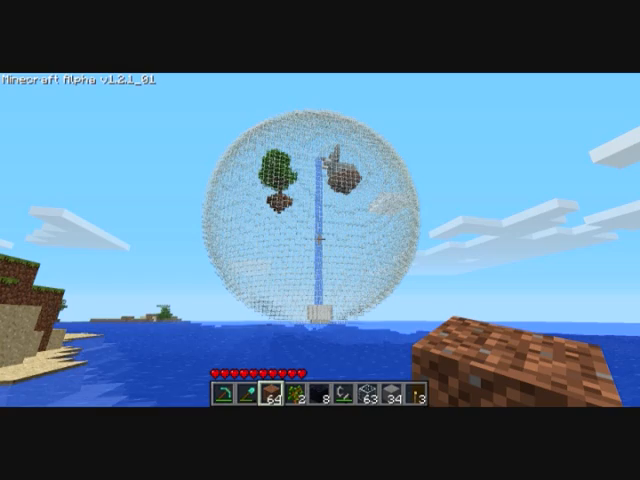
mouse_move(320, 240)
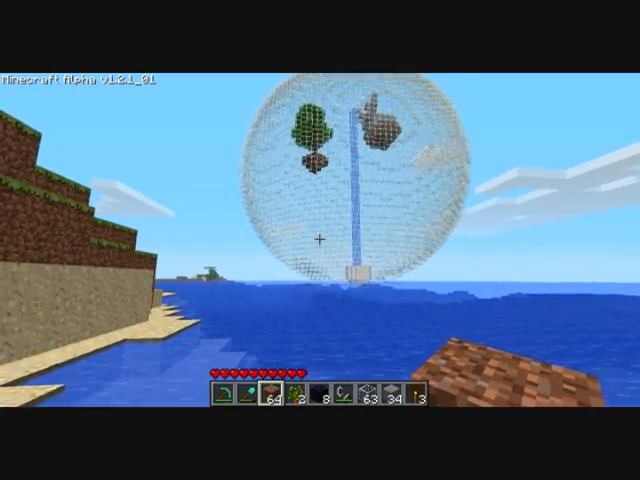